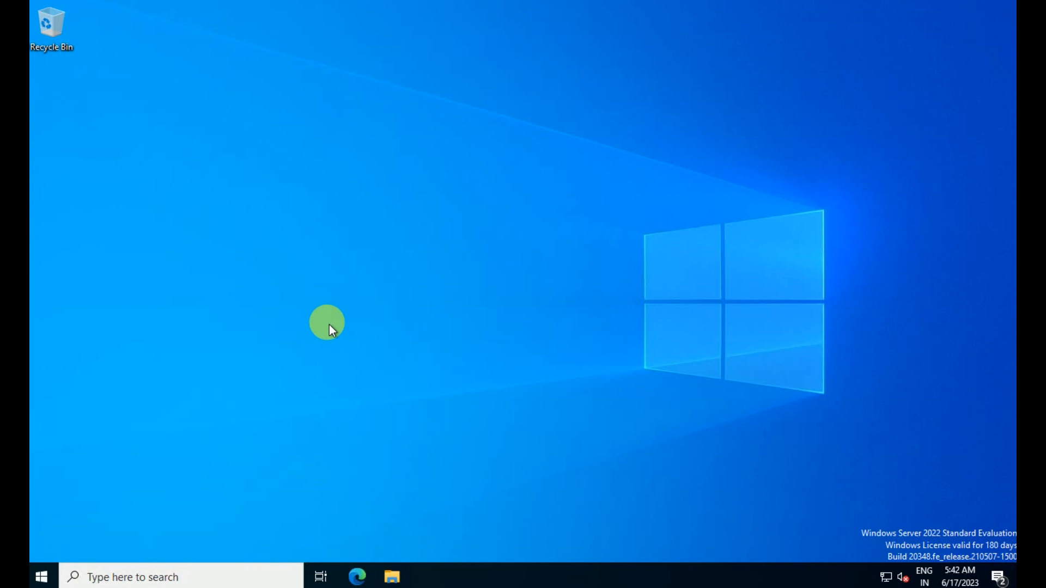
mouse_move(249, 452)
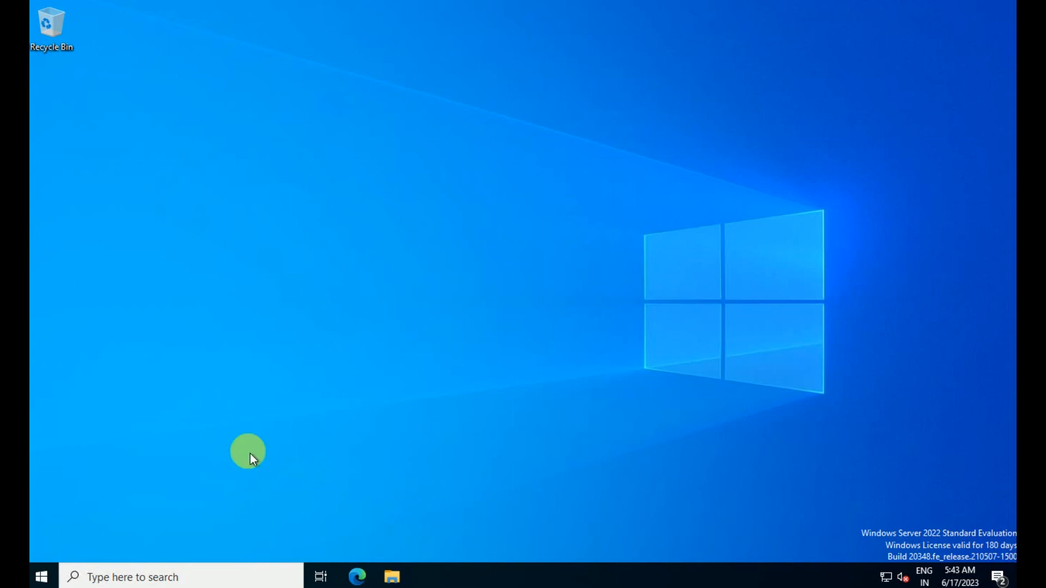
Reach the About page via This PC > Properties in File Explorer.
left_click(391, 578)
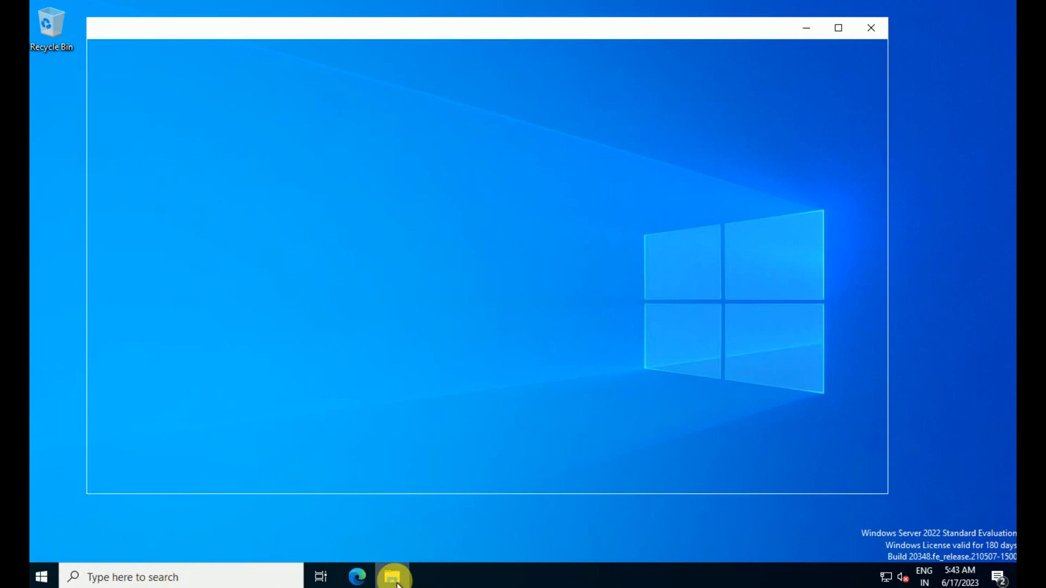
right_click(126, 197)
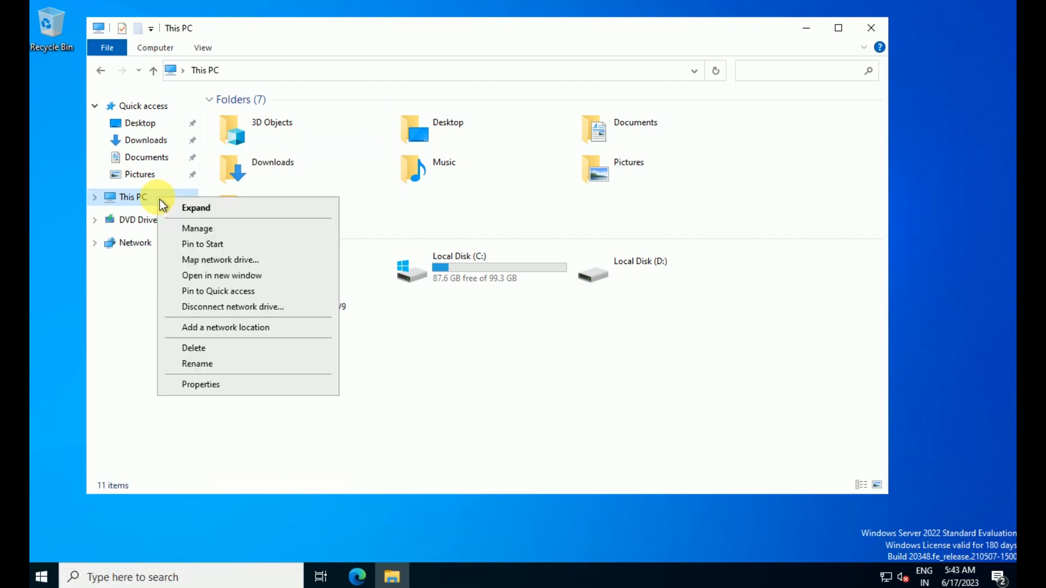
mouse_move(200, 384)
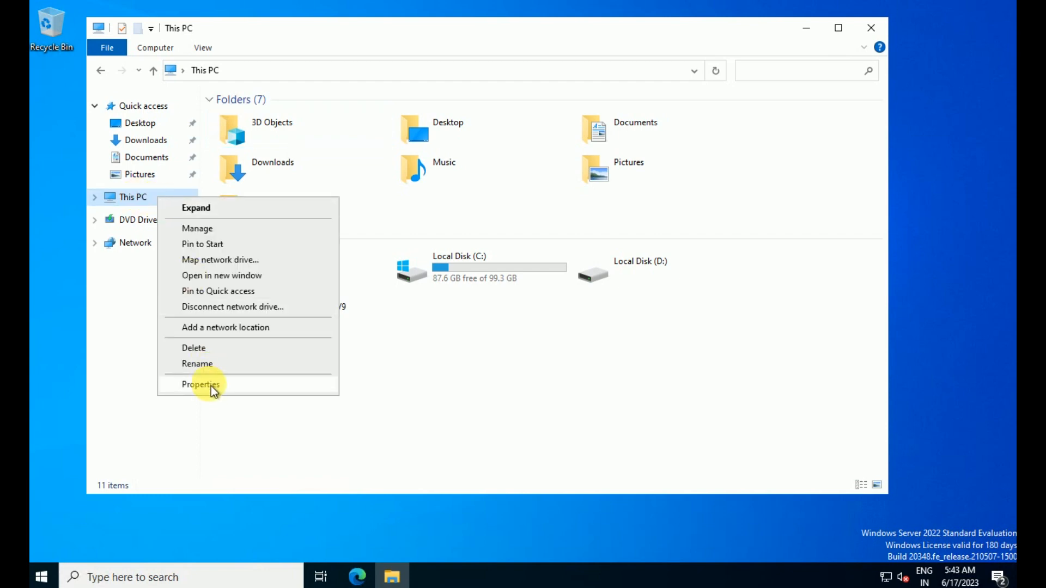
left_click(201, 385)
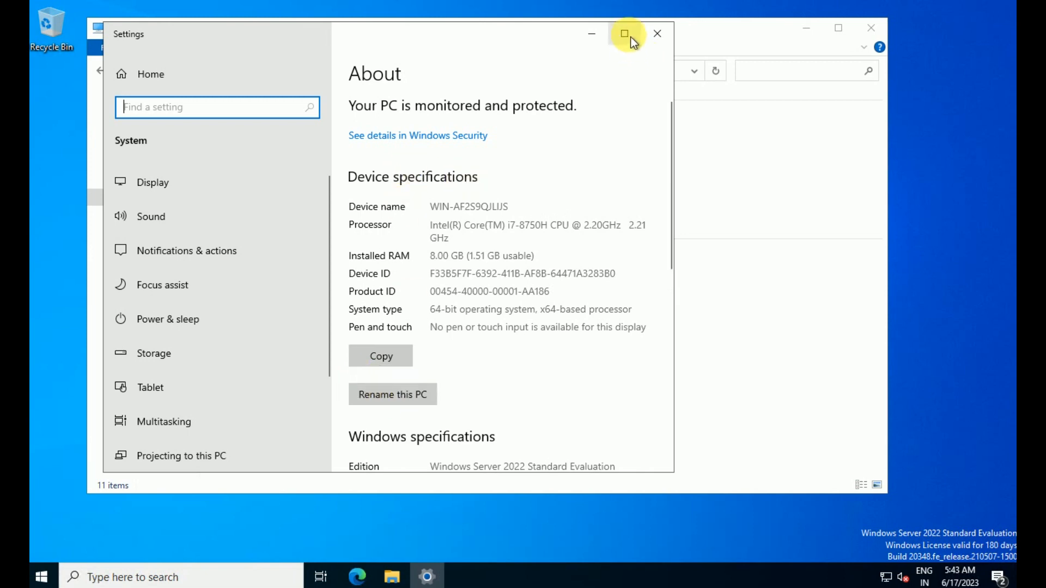
Submit AD as the new PC name through Rename this PC.
left_click(625, 33)
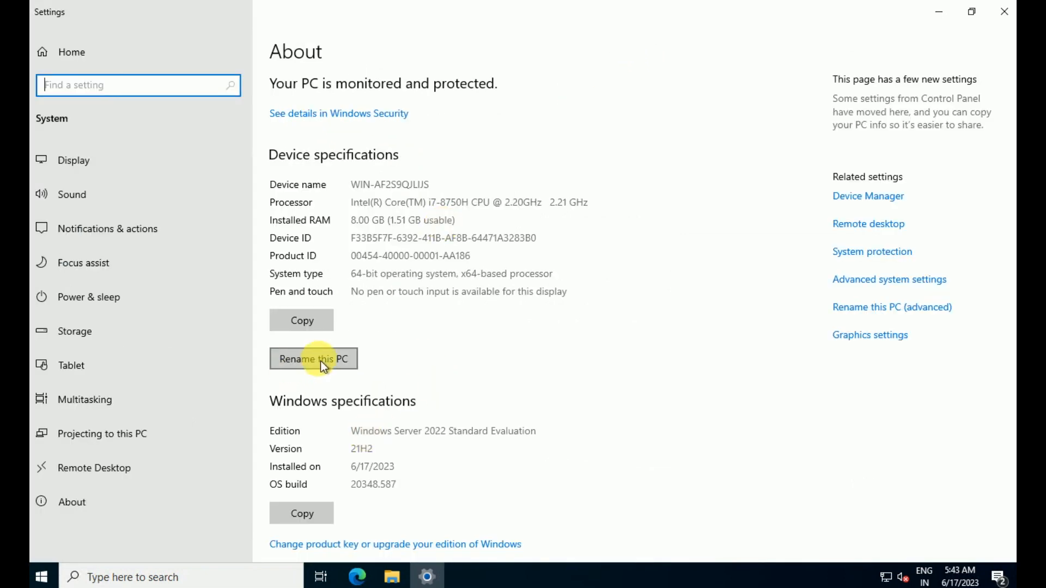
left_click(313, 358)
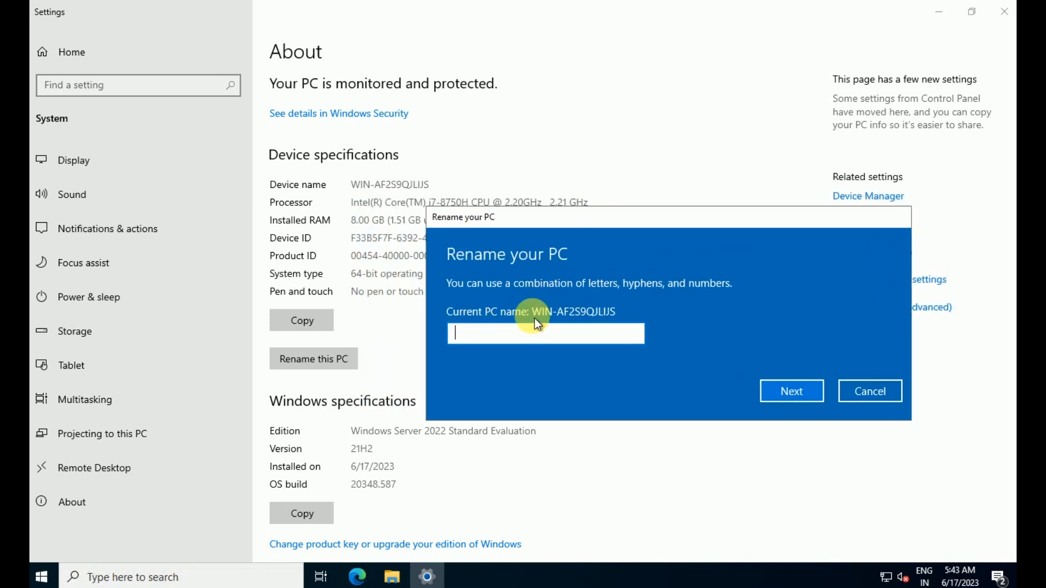
mouse_move(593, 319)
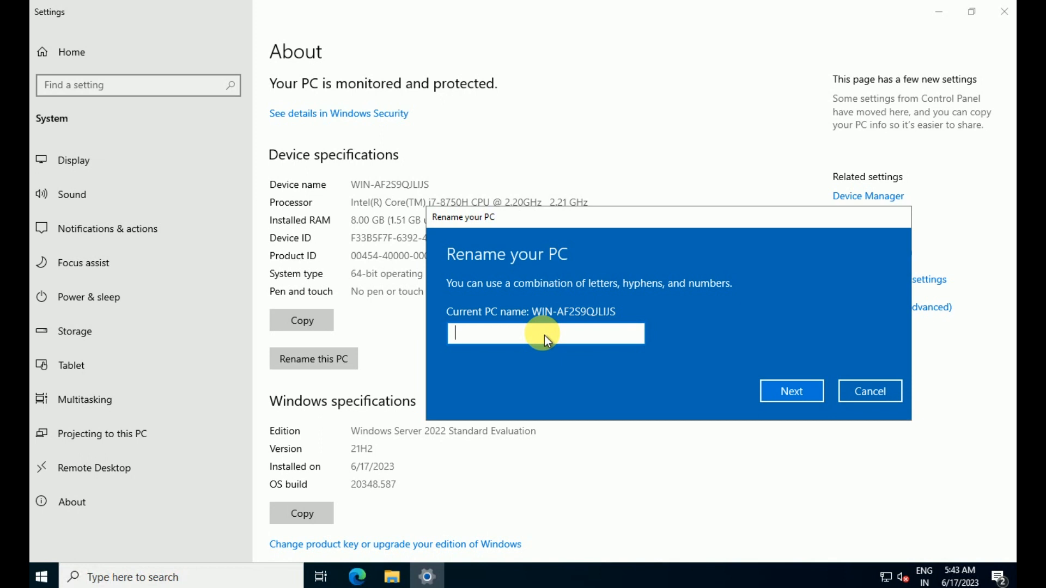
type("AD")
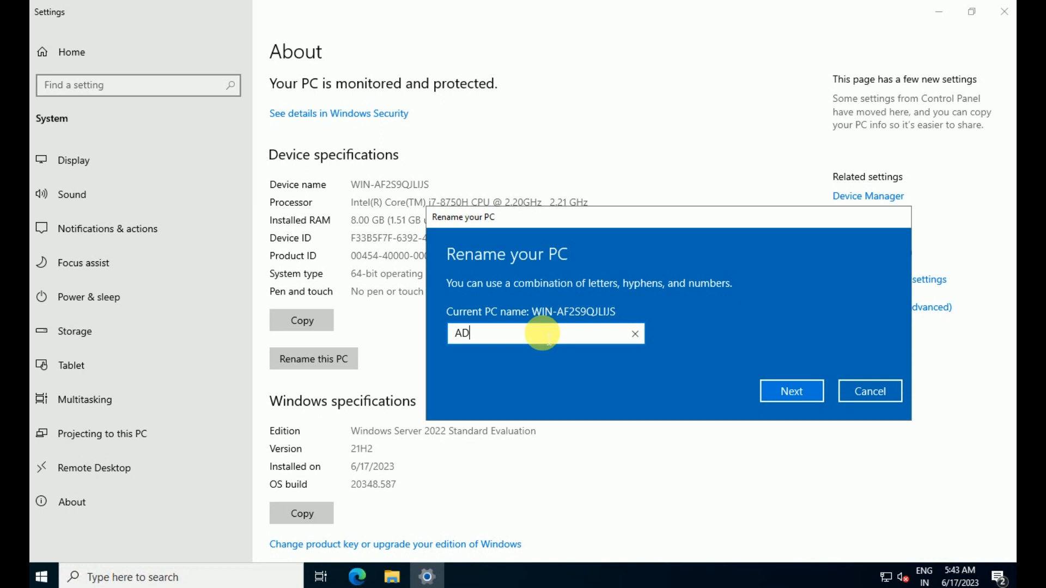
mouse_move(683, 403)
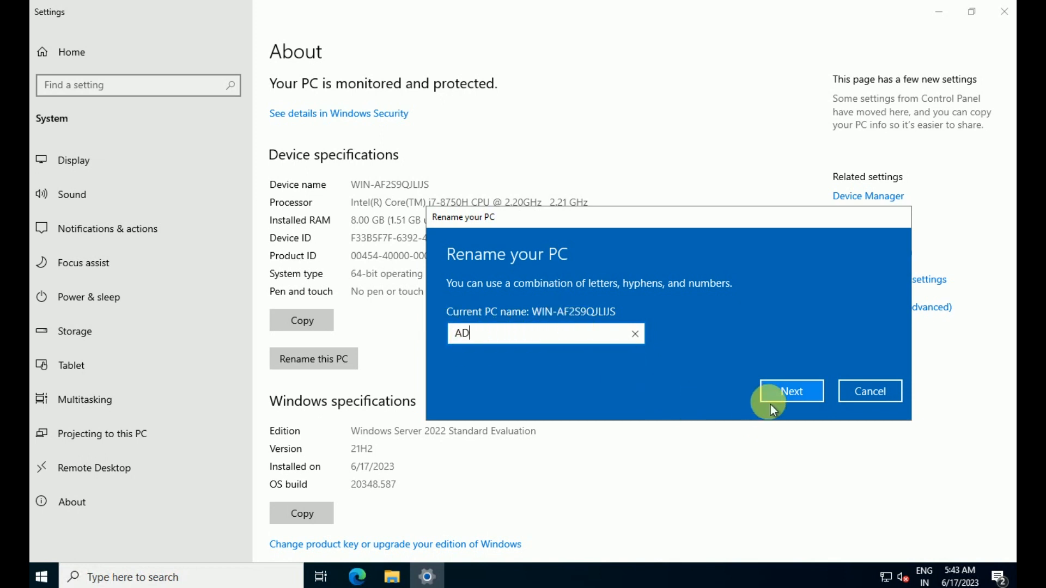
left_click(791, 391)
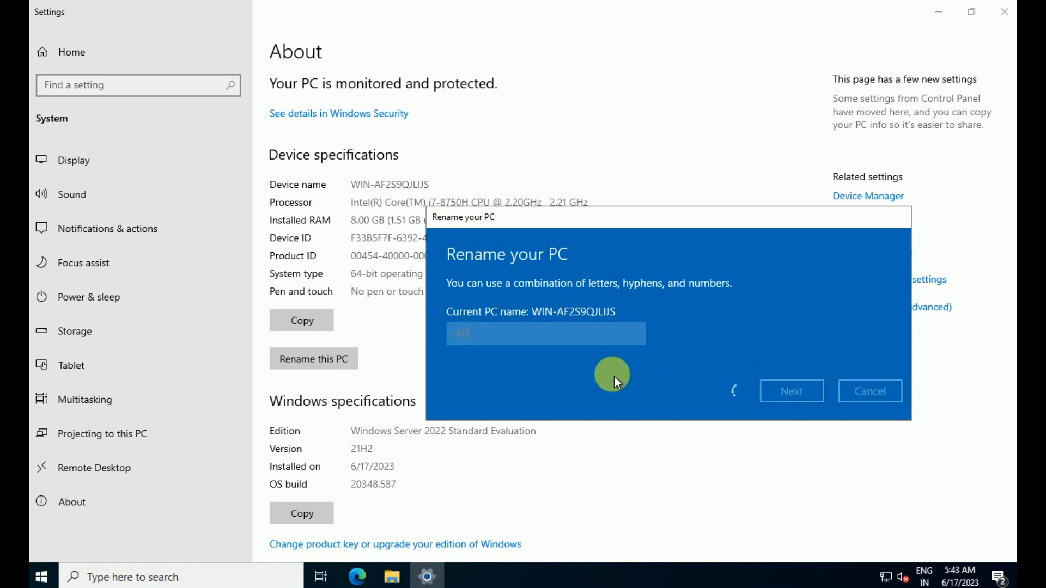
left_click(791, 391)
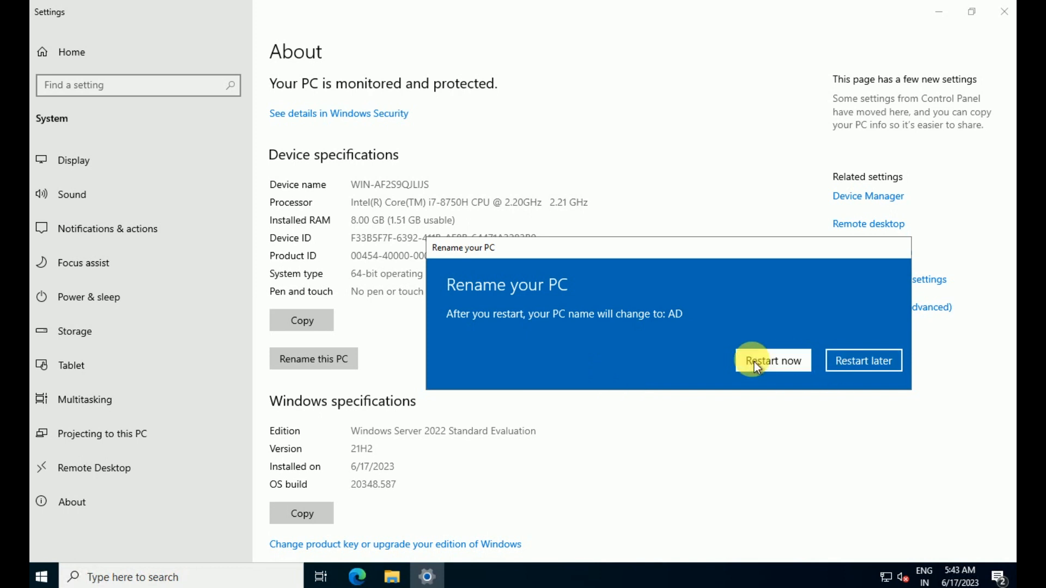
Restart now with Other (Planned) as the shutdown reason.
left_click(771, 360)
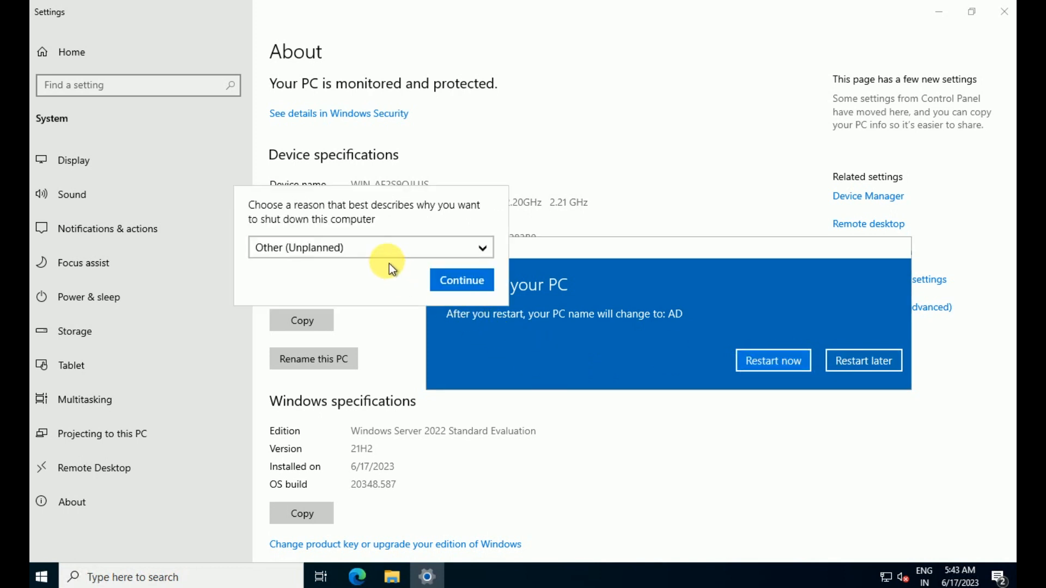
left_click(370, 248)
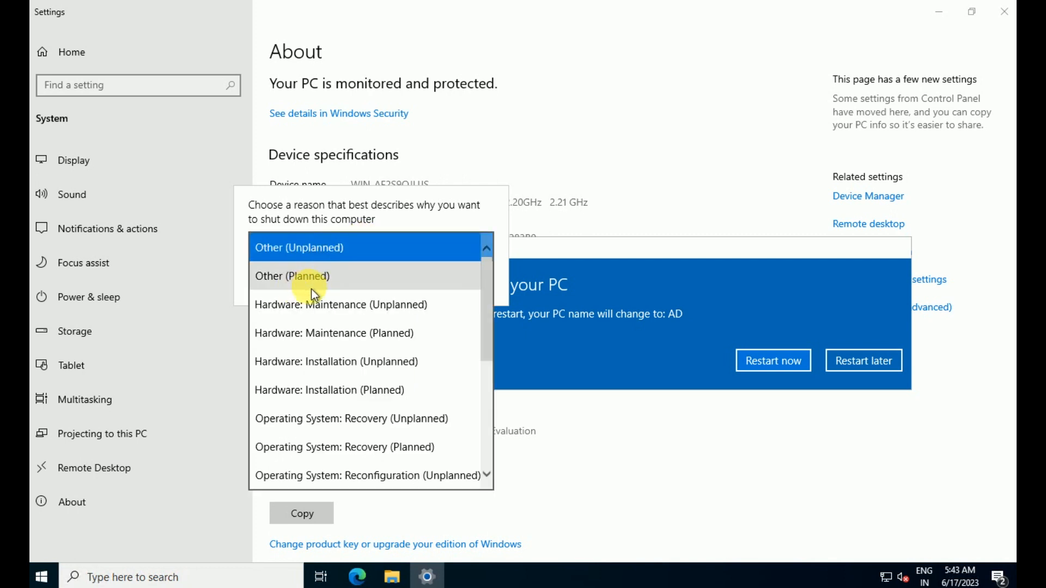
left_click(292, 276)
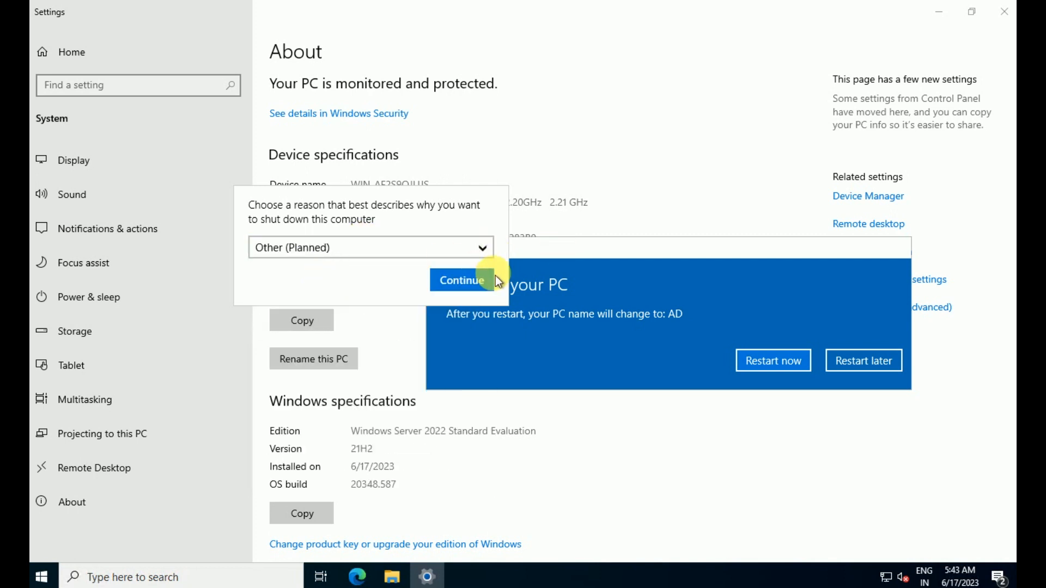
left_click(463, 280)
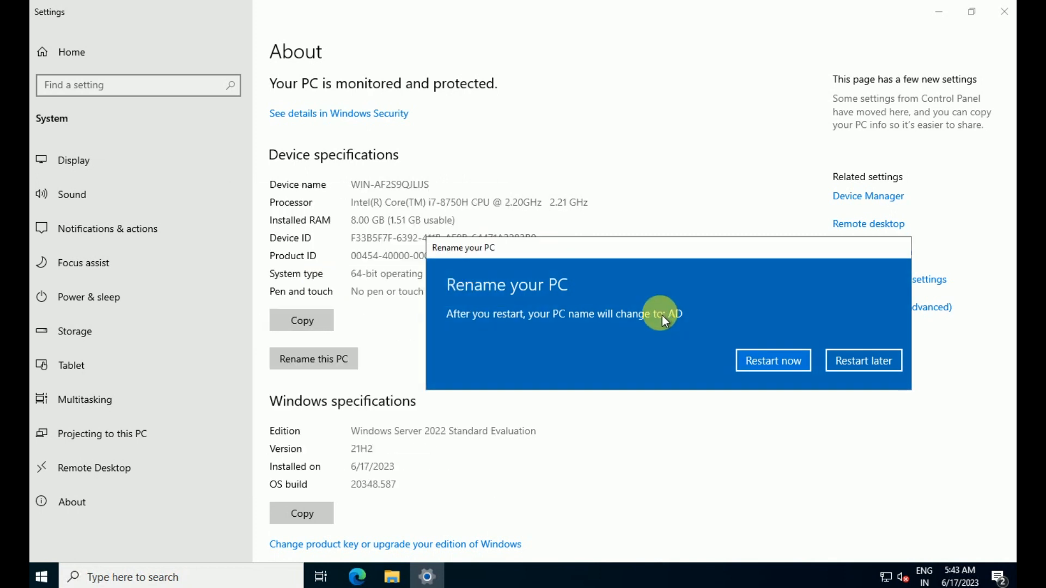
left_click(771, 360)
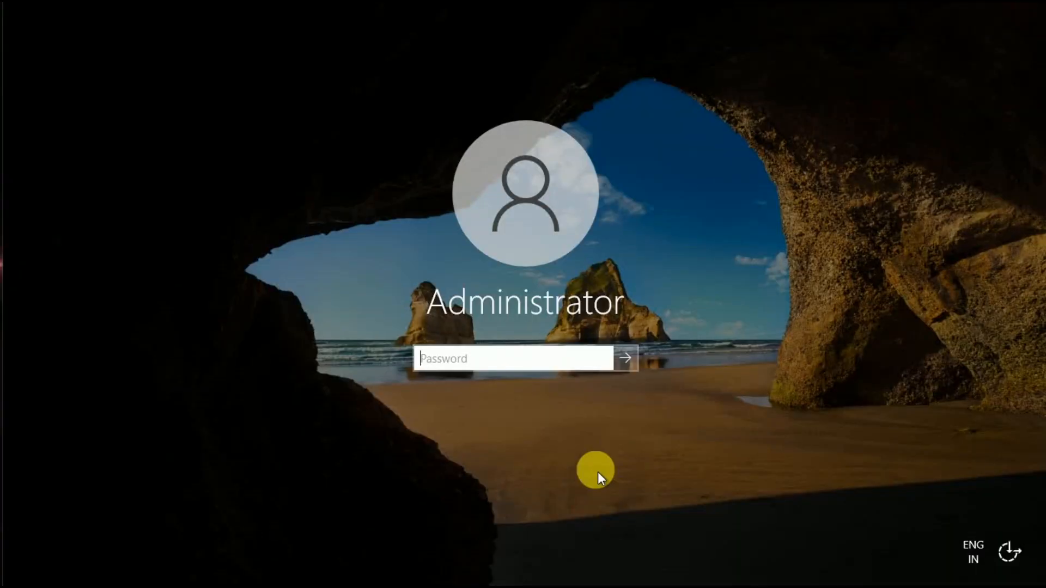
mouse_move(524, 358)
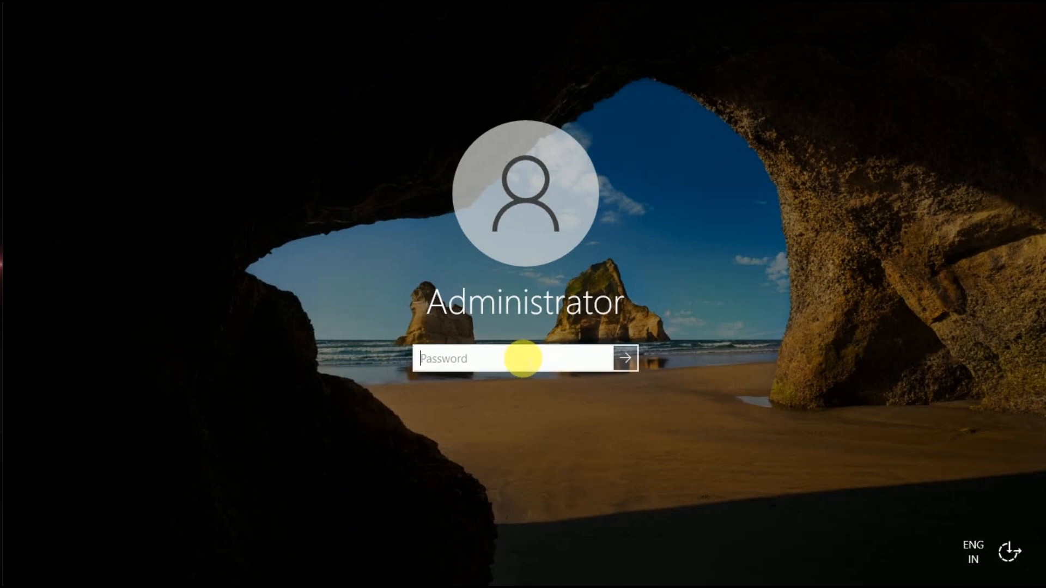
Sign in as Administrator with the password to reach the desktop.
type("password")
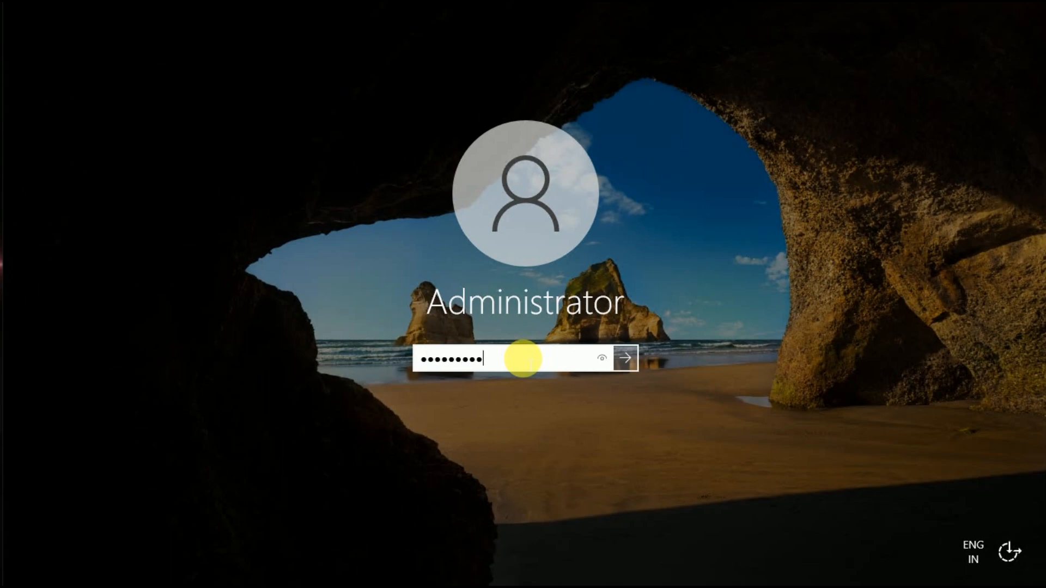
left_click(624, 359)
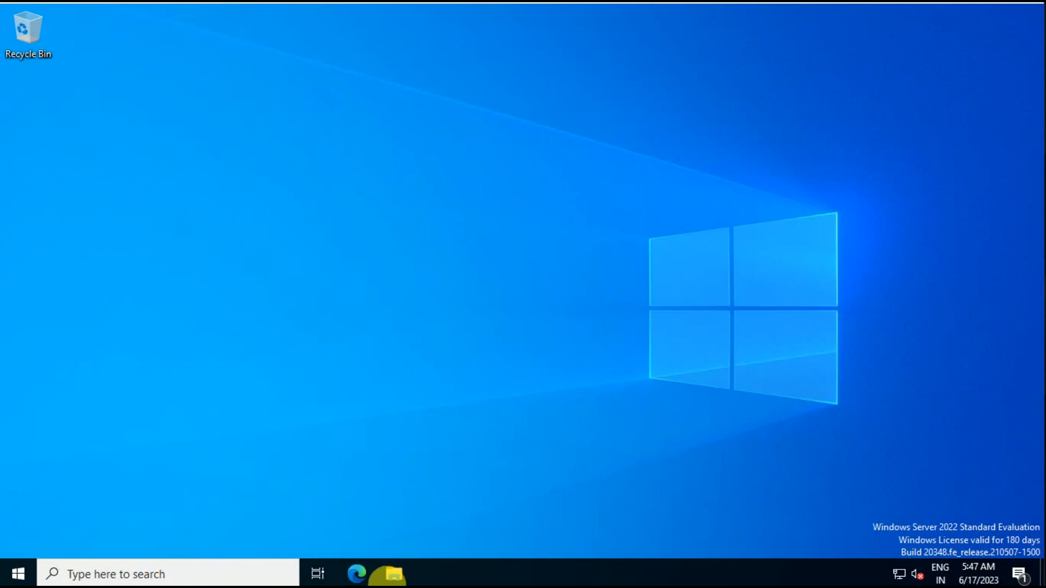
Confirm the device name reads AD on the About page, cancelling the rename dialog.
left_click(393, 574)
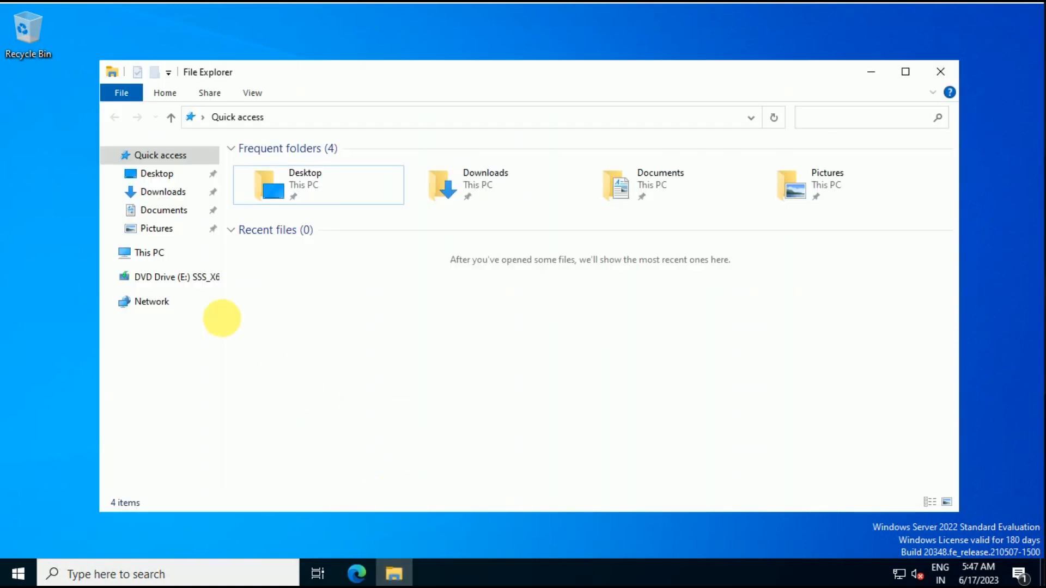
left_click(148, 251)
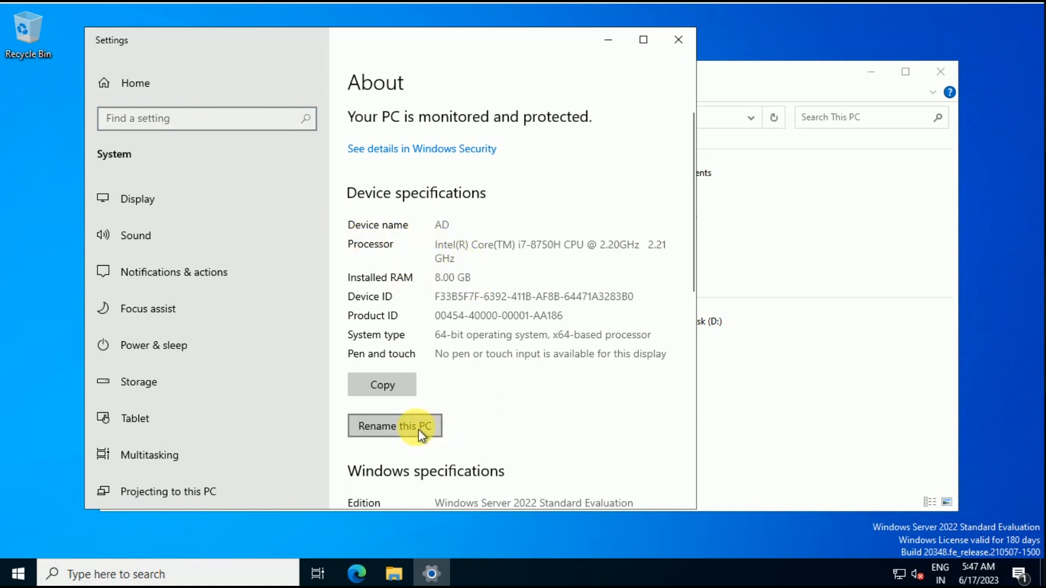
left_click(395, 426)
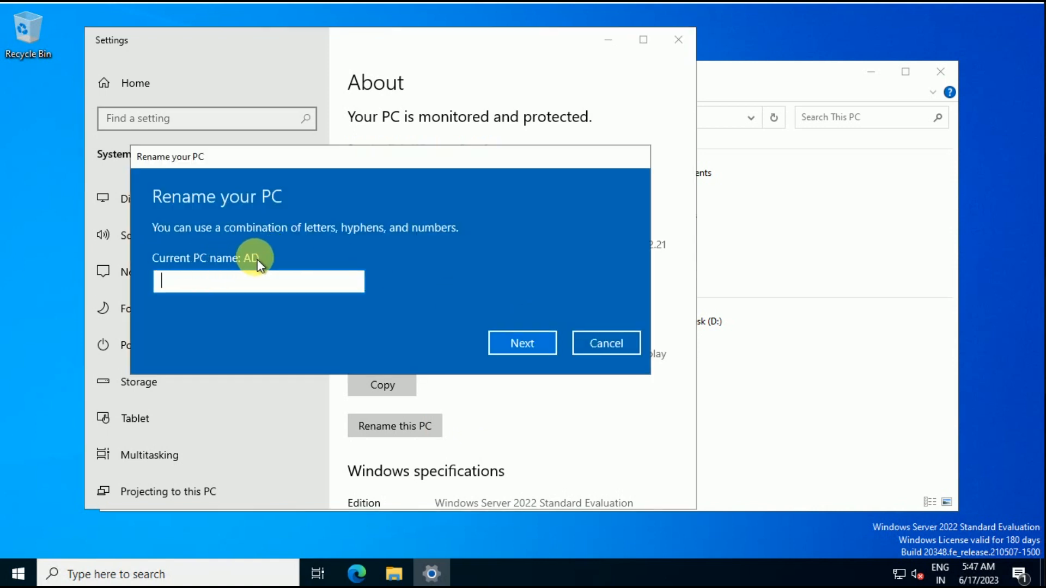
left_click(605, 344)
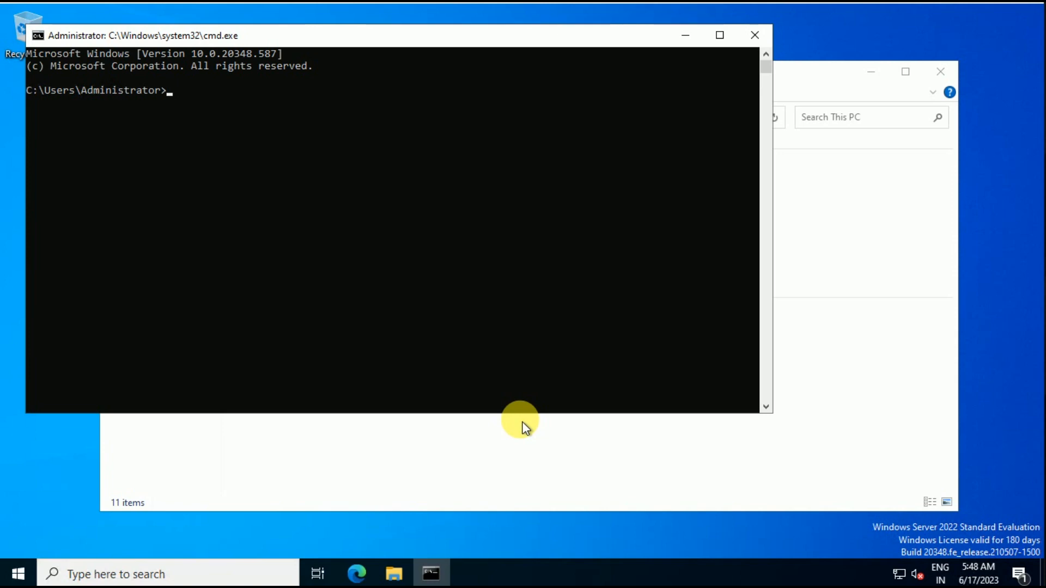
Run hostname, which returns AD.
type("hostname")
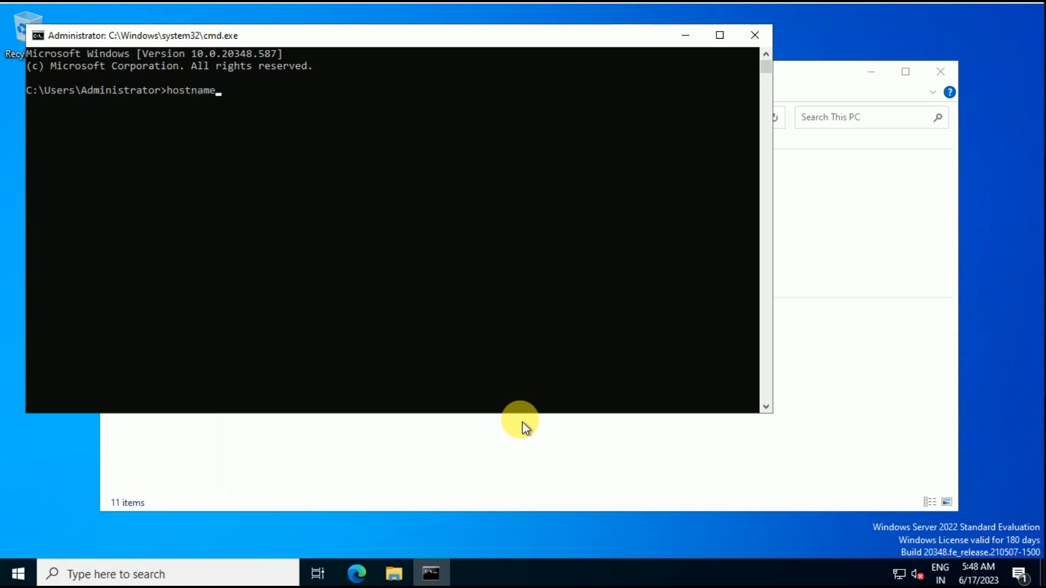
key("Enter")
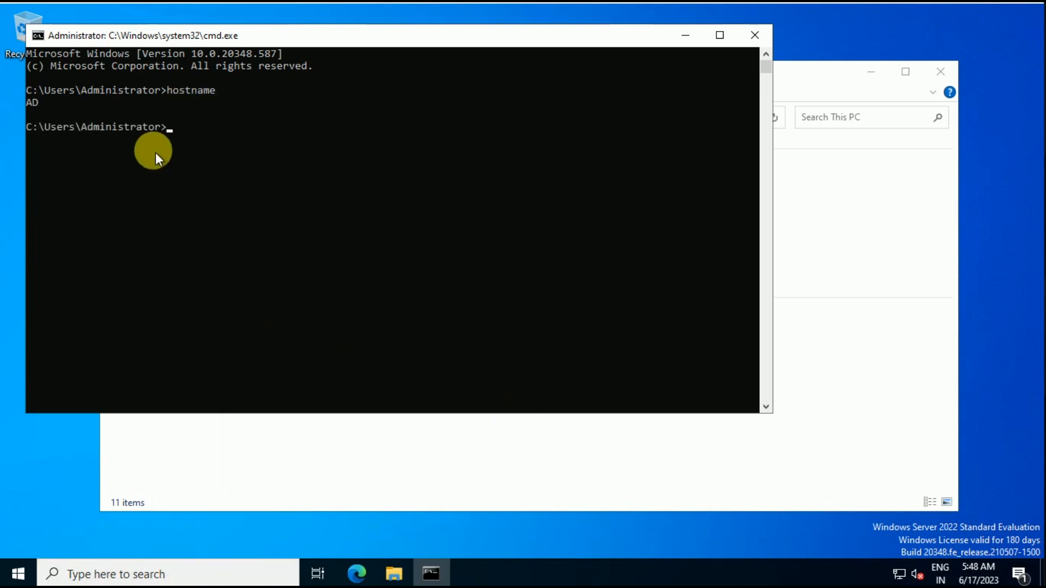
left_click(254, 142)
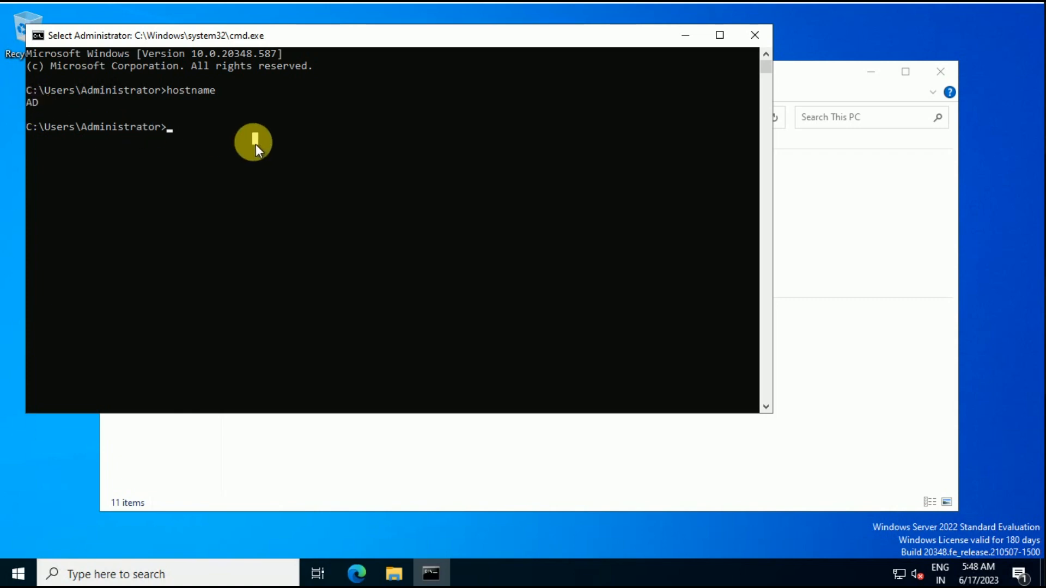